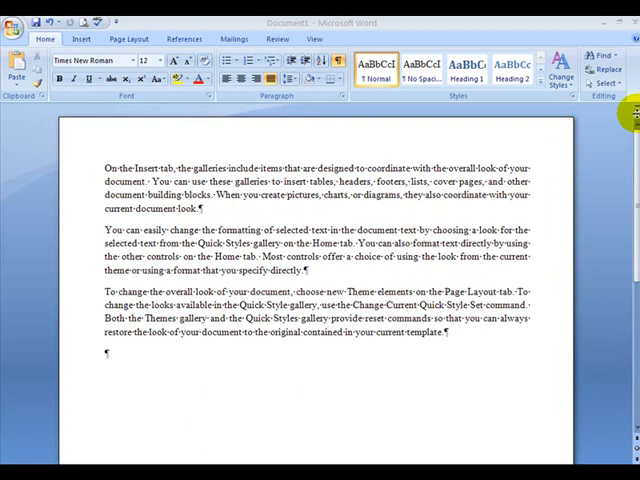
pyautogui.moveTo(628, 128)
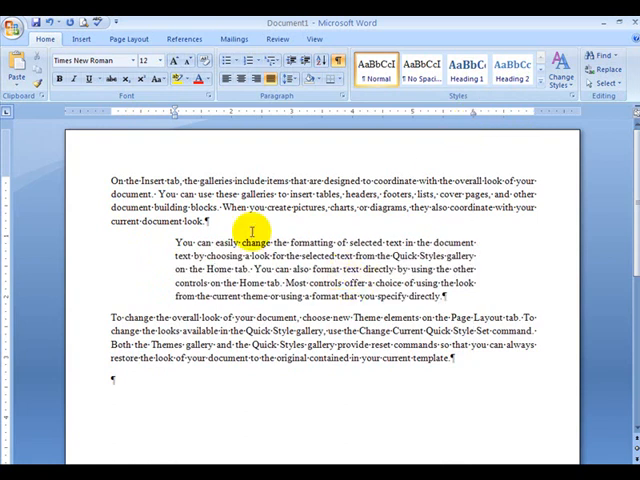
pyautogui.moveTo(270, 80)
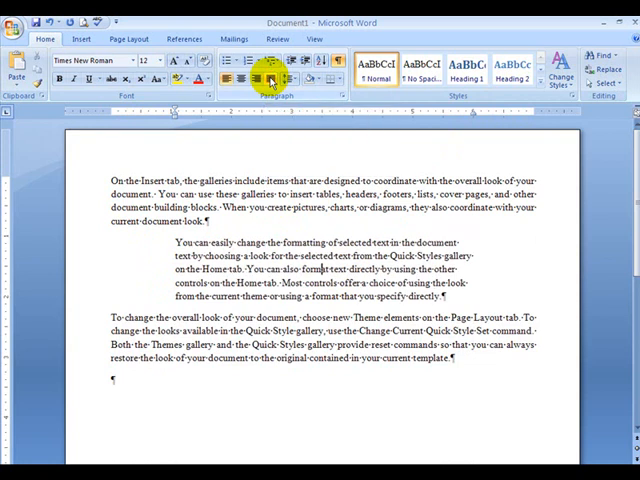
# Step: Justify the indented second paragraph, then center it, then try another alignment
pyautogui.click(270, 77)
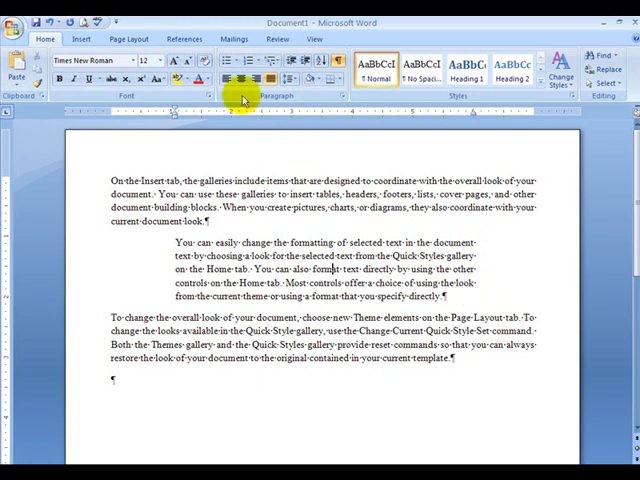
pyautogui.click(225, 79)
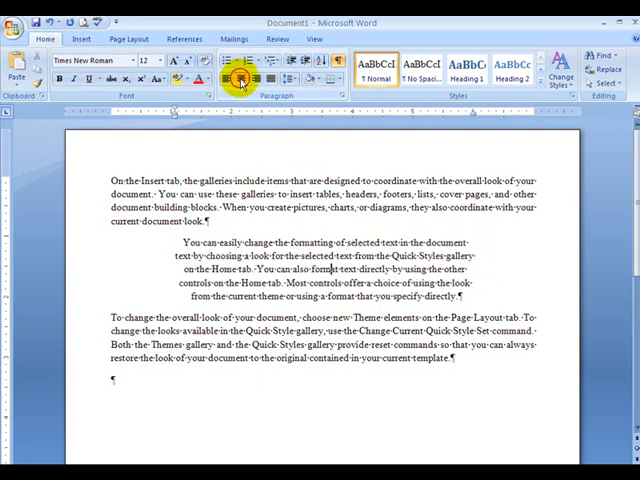
pyautogui.click(252, 78)
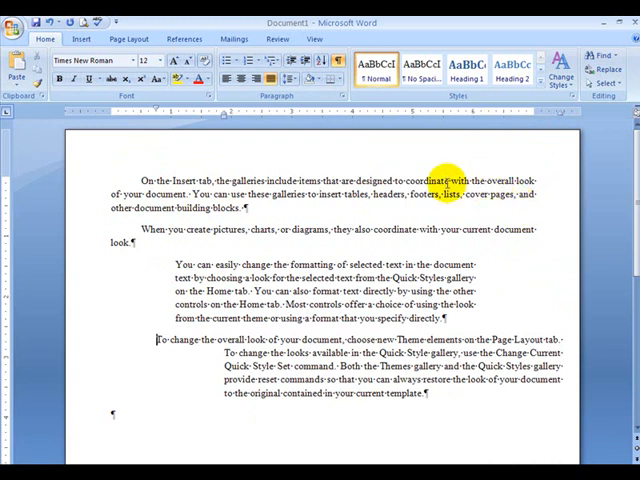
pyautogui.moveTo(630, 138)
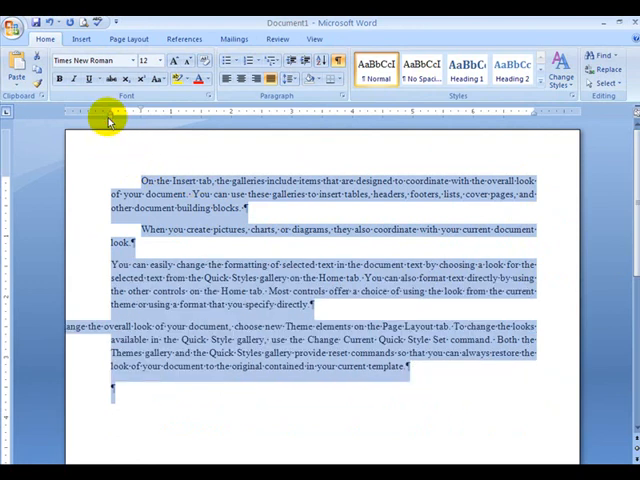
pyautogui.moveTo(142, 128)
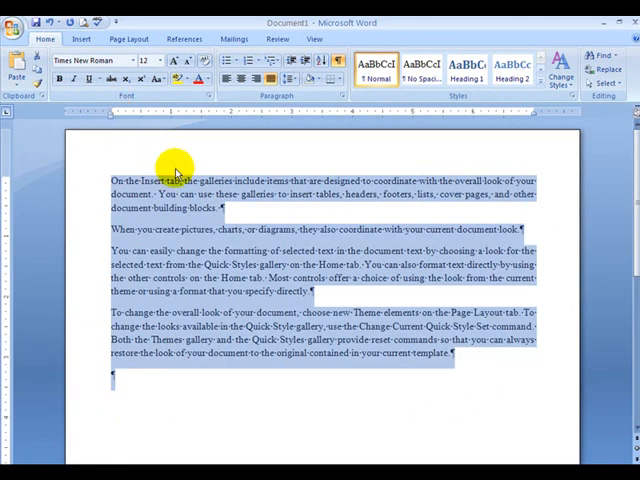
pyautogui.moveTo(450, 372)
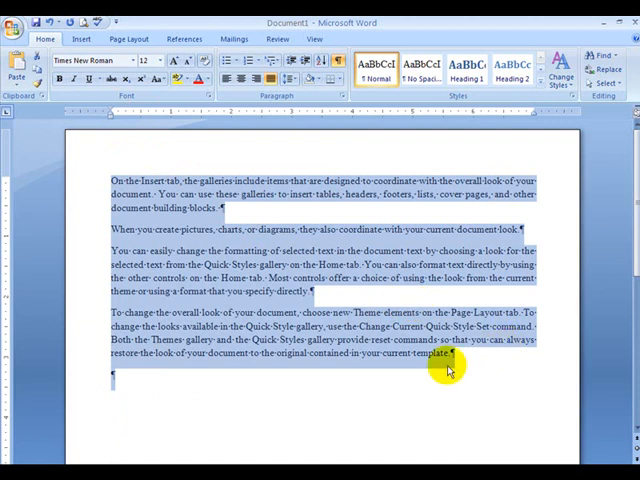
# Step: Deselect the text, then select the whole document with Ctrl+A for left alignment
pyautogui.click(545, 328)
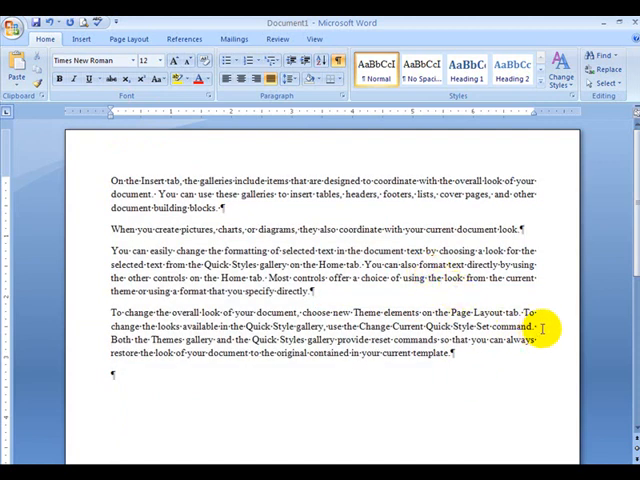
pyautogui.moveTo(572, 280)
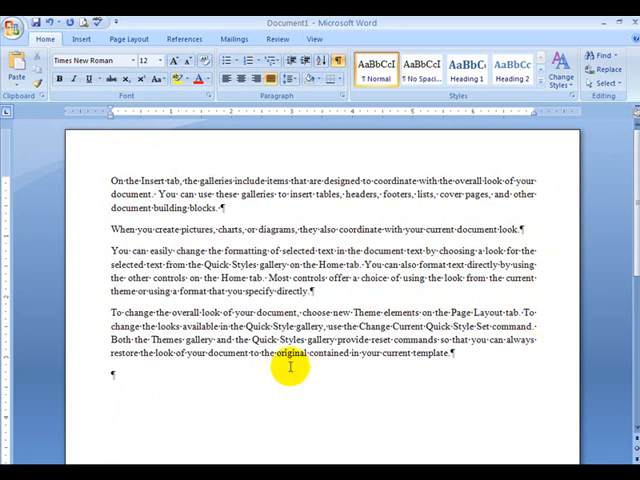
pyautogui.moveTo(627, 133)
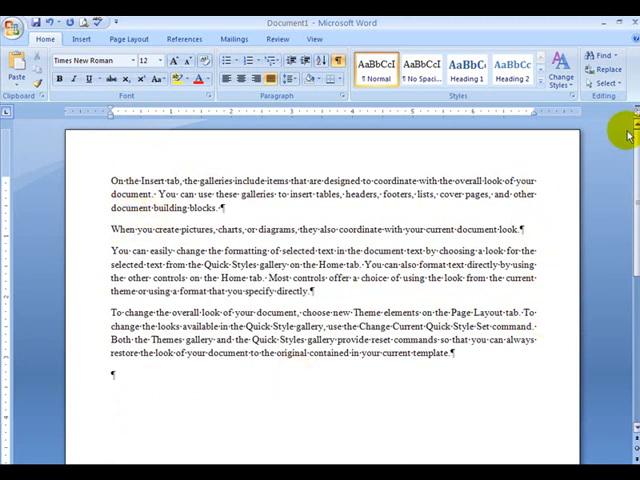
pyautogui.press('ctrl+a')
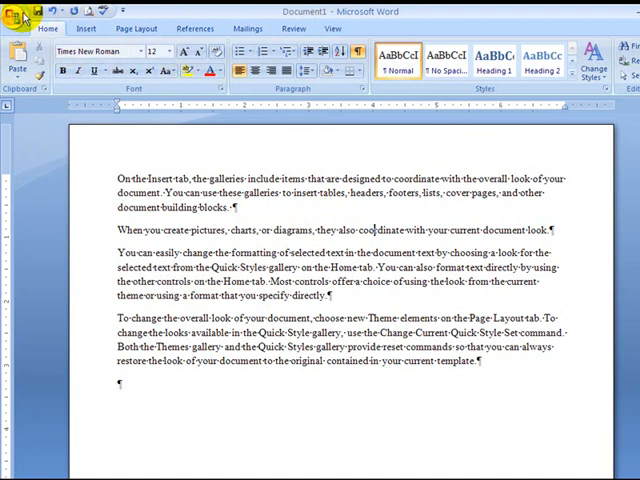
# Step: Bring up Page Setup's margin settings, currently showing 0.75-inch margins
pyautogui.doubleClick(380, 192)
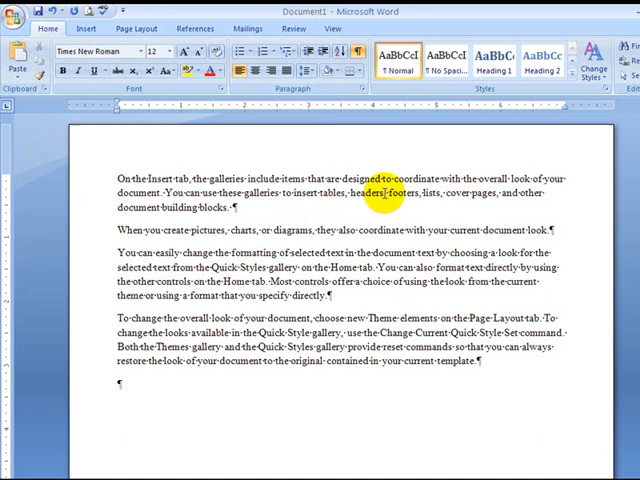
pyautogui.click(134, 28)
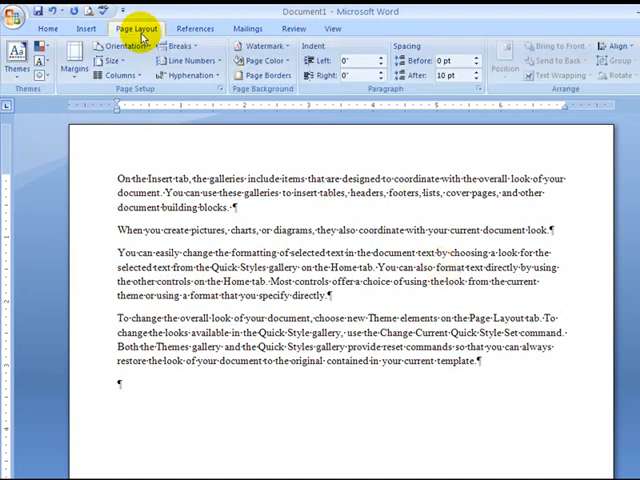
pyautogui.moveTo(118, 52)
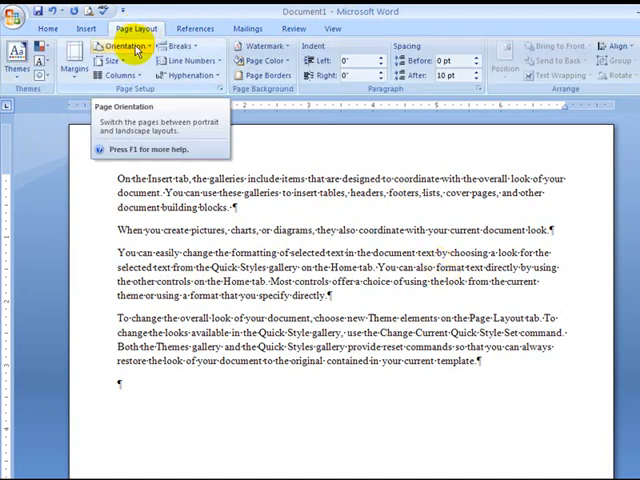
pyautogui.click(42, 60)
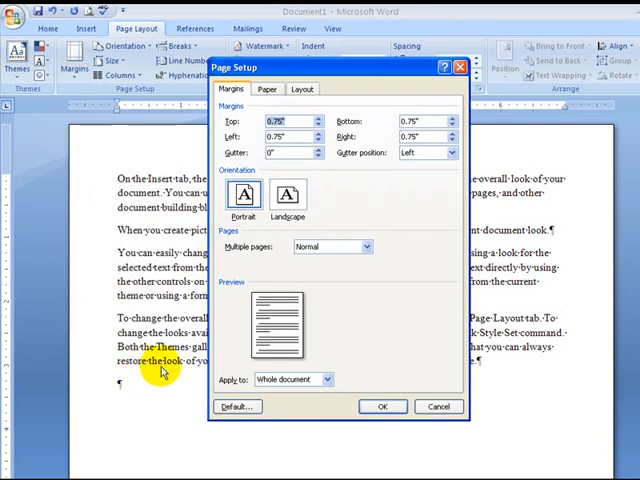
pyautogui.moveTo(170, 218)
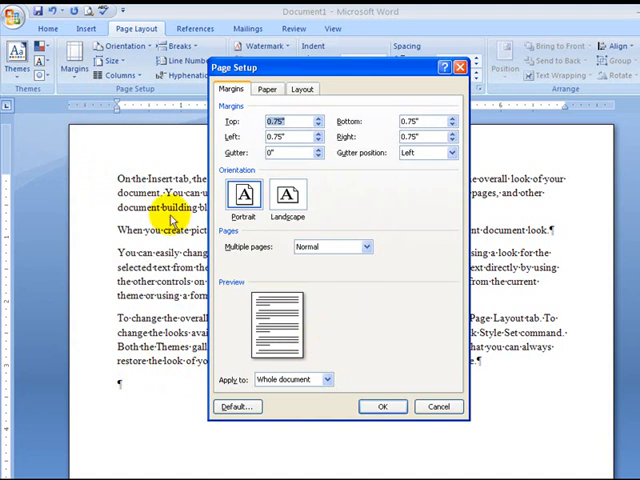
pyautogui.moveTo(487, 175)
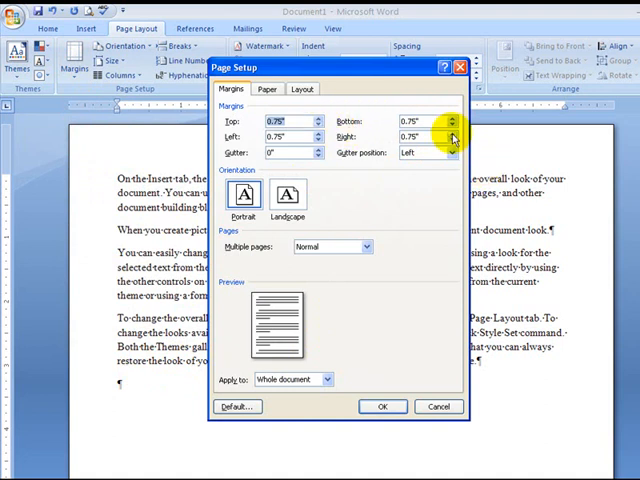
pyautogui.moveTo(285, 178)
pyautogui.write('1')
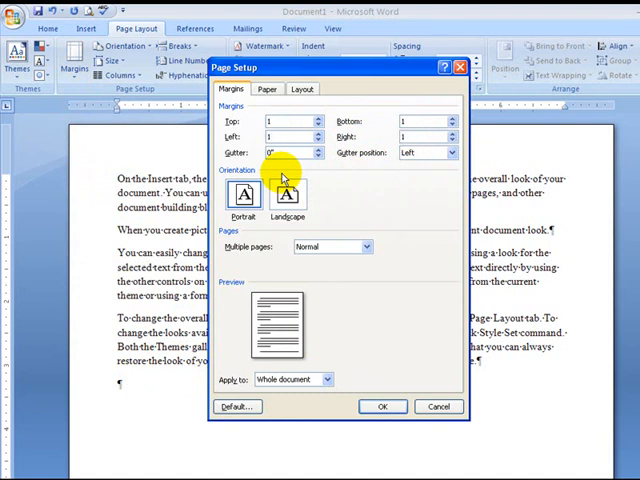
pyautogui.moveTo(330, 305)
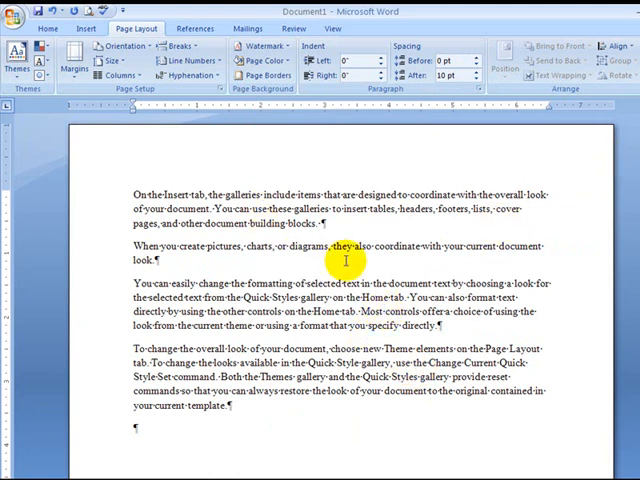
# Step: Continue the numbered list after Word with Excel, PowerPoint and Access
pyautogui.scroll(-3)
pyautogui.write('1.→Word')
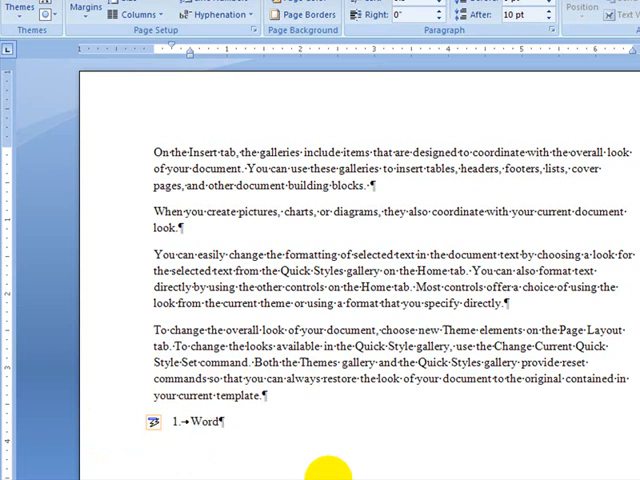
pyautogui.press('enter')
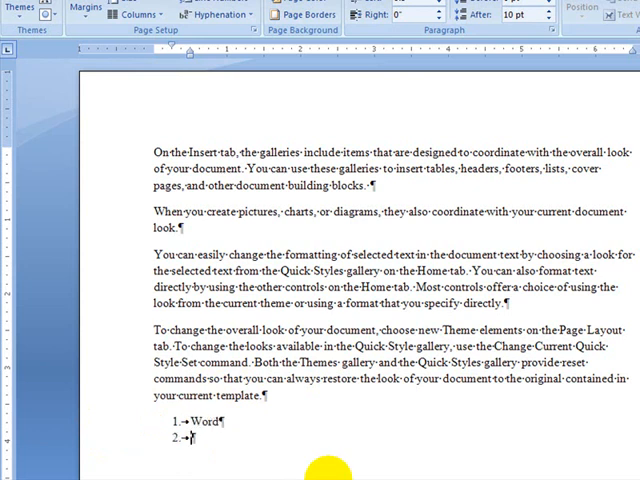
pyautogui.write('Excel')
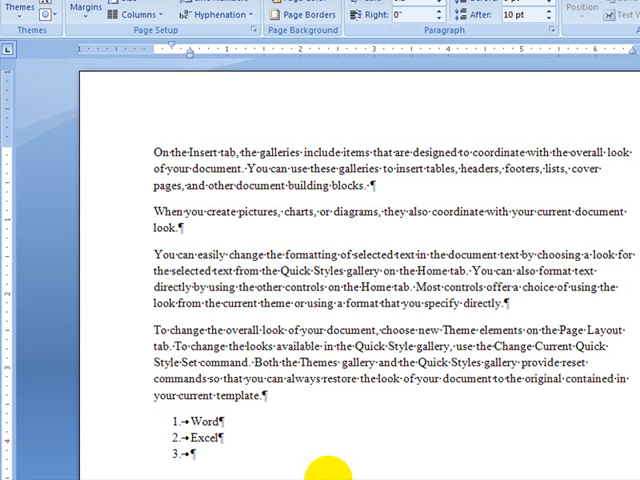
pyautogui.write('PowerPoint')
pyautogui.write('Acce')
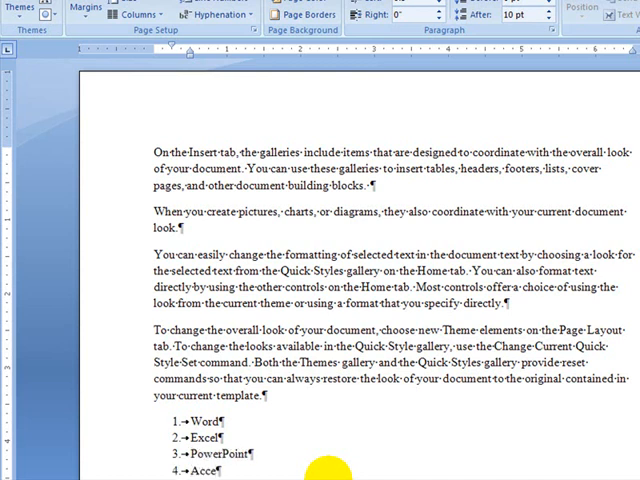
pyautogui.write('ss')
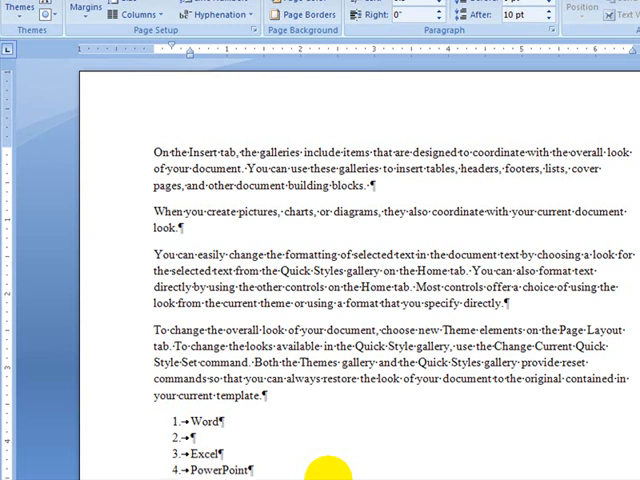
# Step: Type Mail Merge and Formatting as new numbered items after Word
pyautogui.write('Mail Merge')
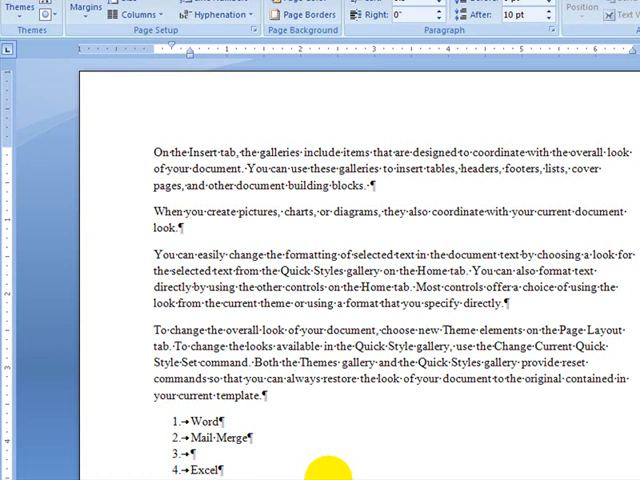
pyautogui.write('Format')
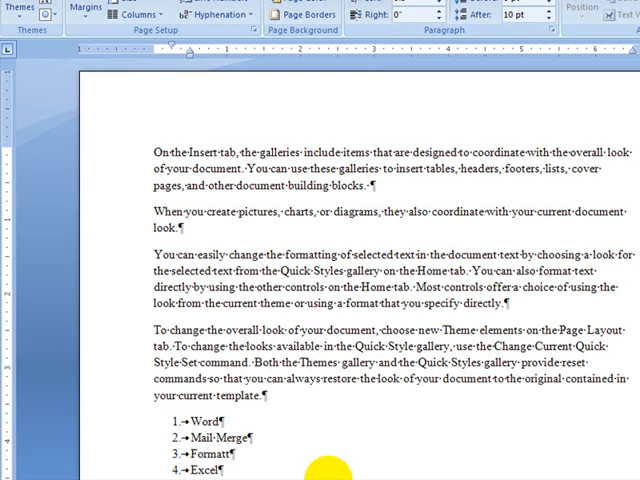
pyautogui.write('ting')
pyautogui.write('Word Art')
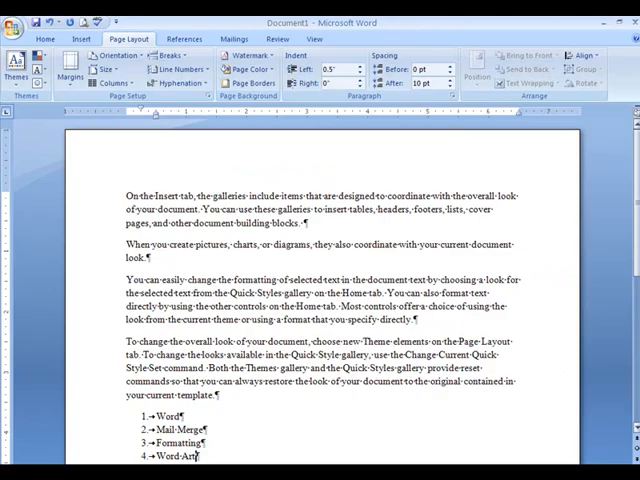
pyautogui.scroll(-3)
pyautogui.write('Excel')
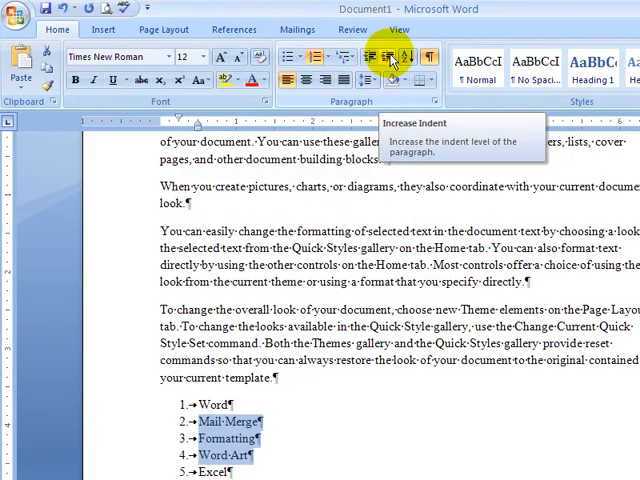
# Step: Demote Mail Merge, Formatting and Word Art to sub-points a–c; add Outlook as item 2
pyautogui.click(390, 57)
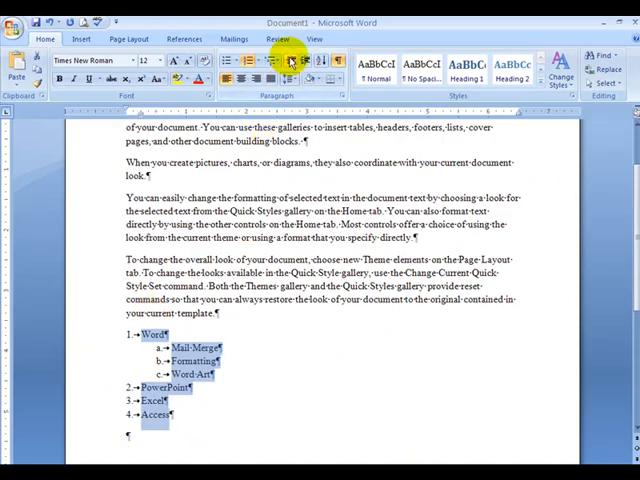
pyautogui.moveTo(193, 422)
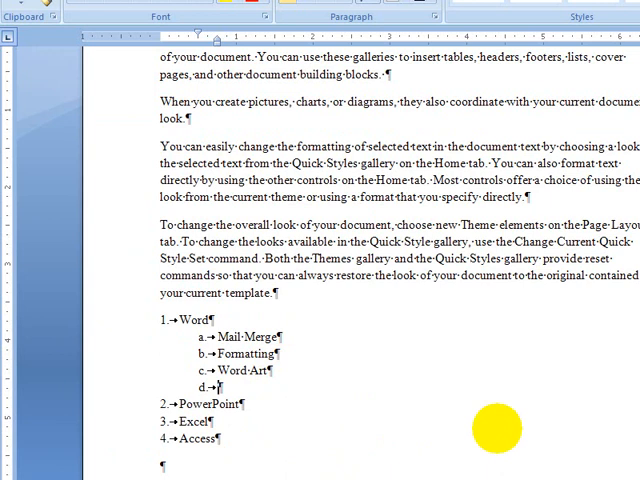
pyautogui.write('Outlook')
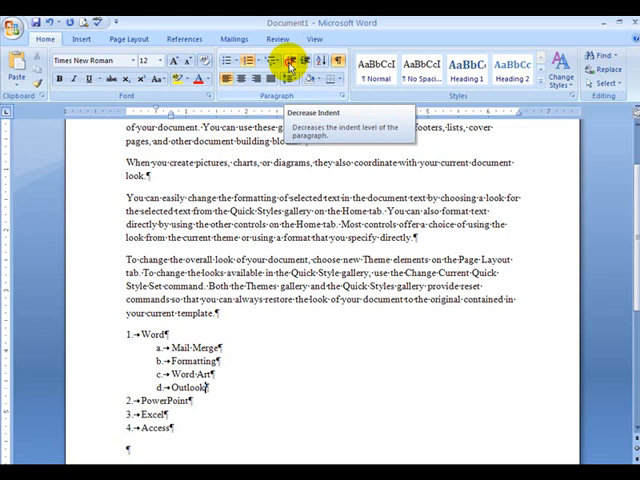
pyautogui.click(288, 64)
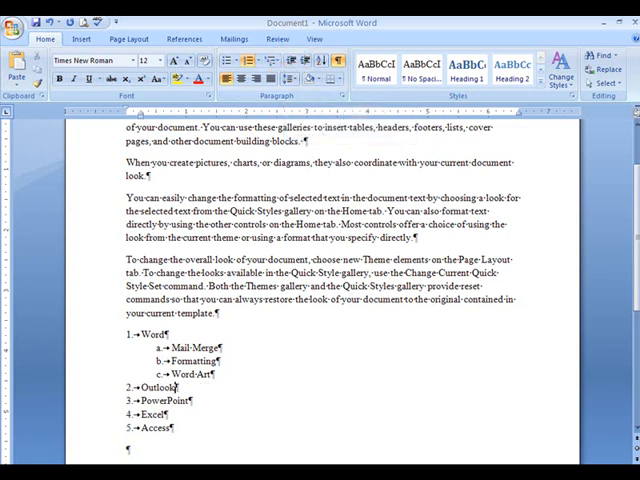